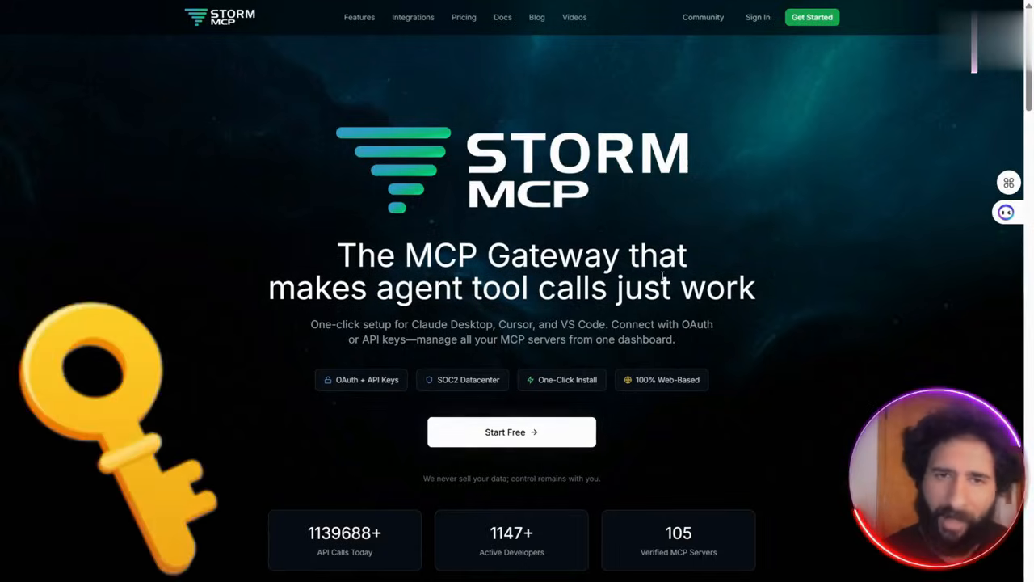
Scroll the landing page past the hero and stats to the six 'Why Storm MCP?' feature cards
scroll("down", 3)
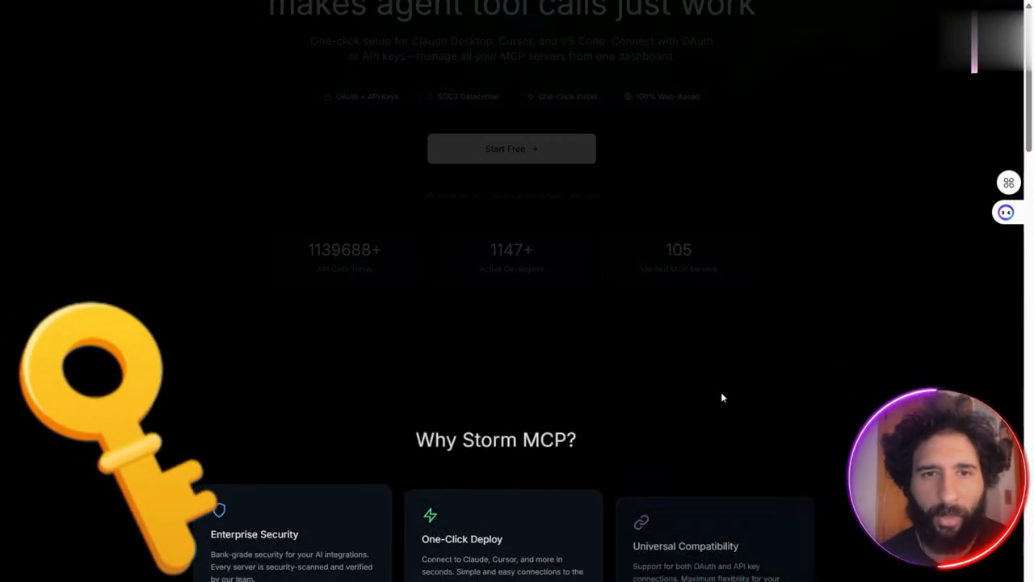
scroll("down", 3)
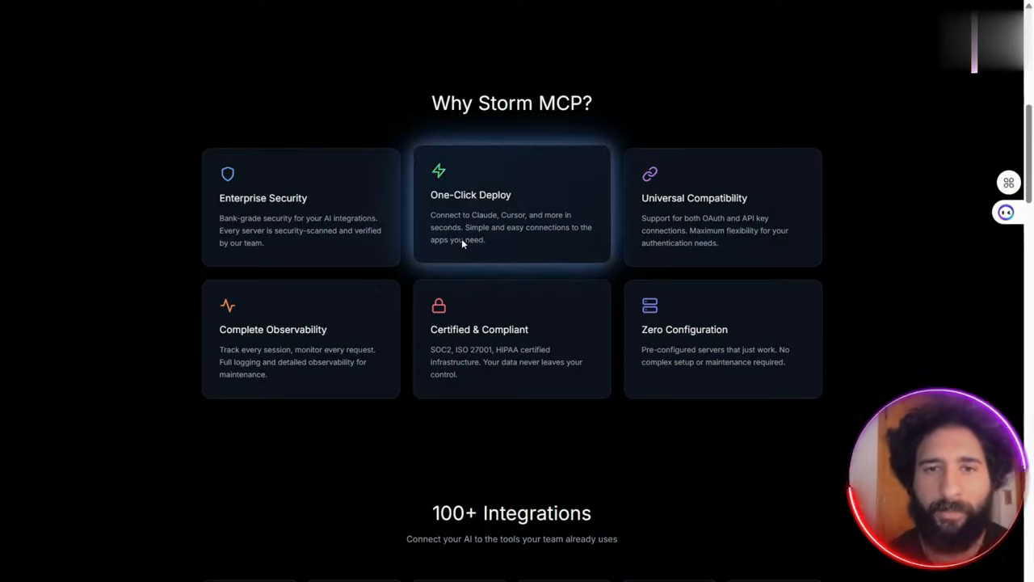
mouse_move(540, 273)
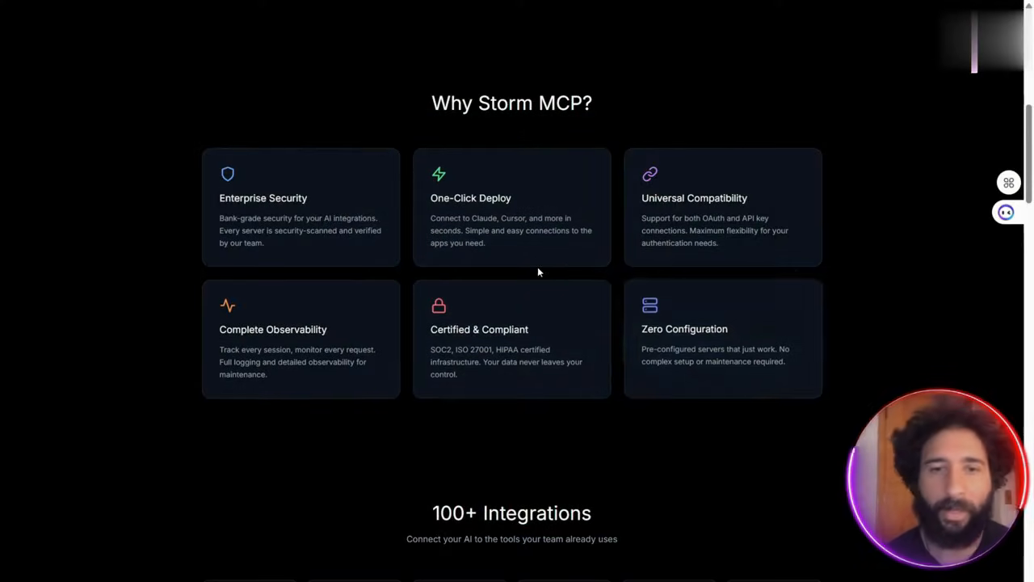
Scroll past the 100+ Integrations grid and See the Difference code panels to Authentication Done Right
scroll("down", 3)
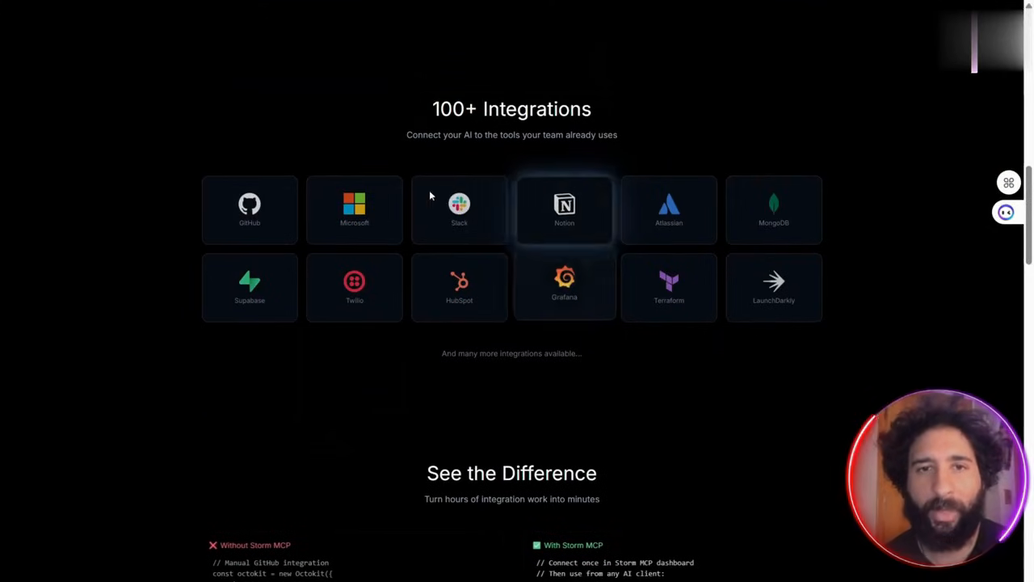
mouse_move(826, 249)
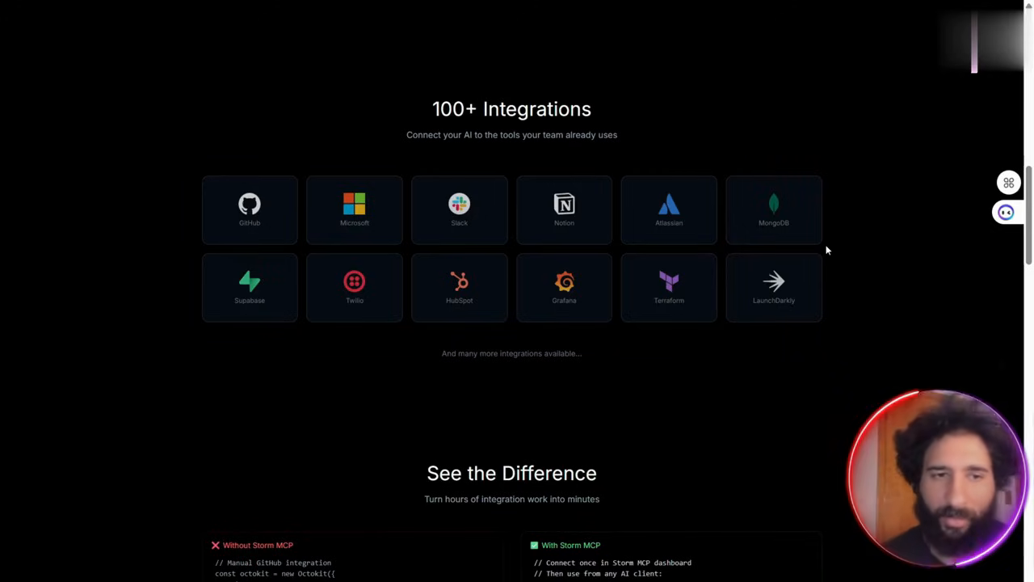
scroll("down", 3)
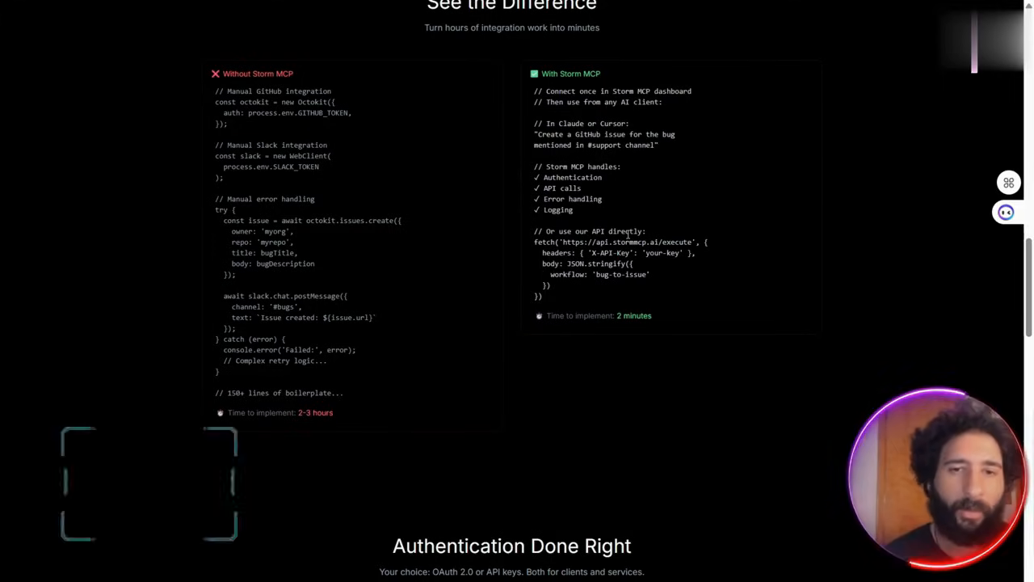
scroll("down", 3)
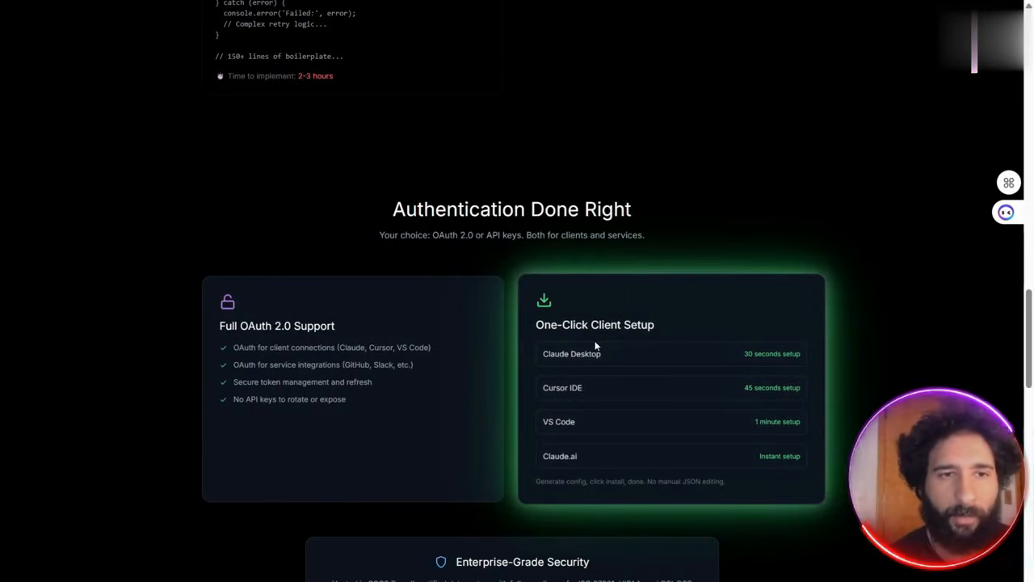
Scroll past Enterprise-Grade Security and How It Works to the Simple Pricing cards
scroll("down", 3)
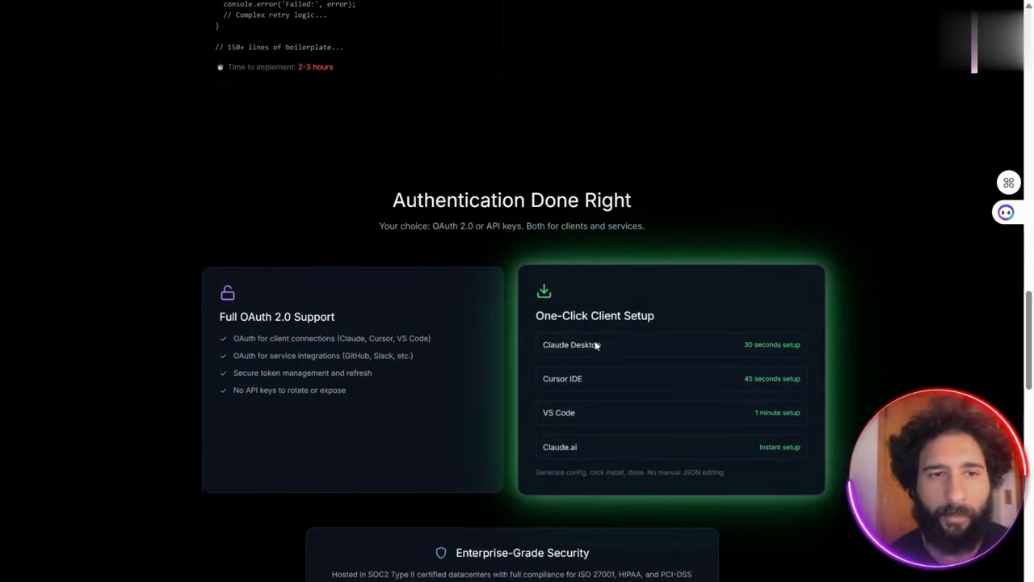
scroll("down", 3)
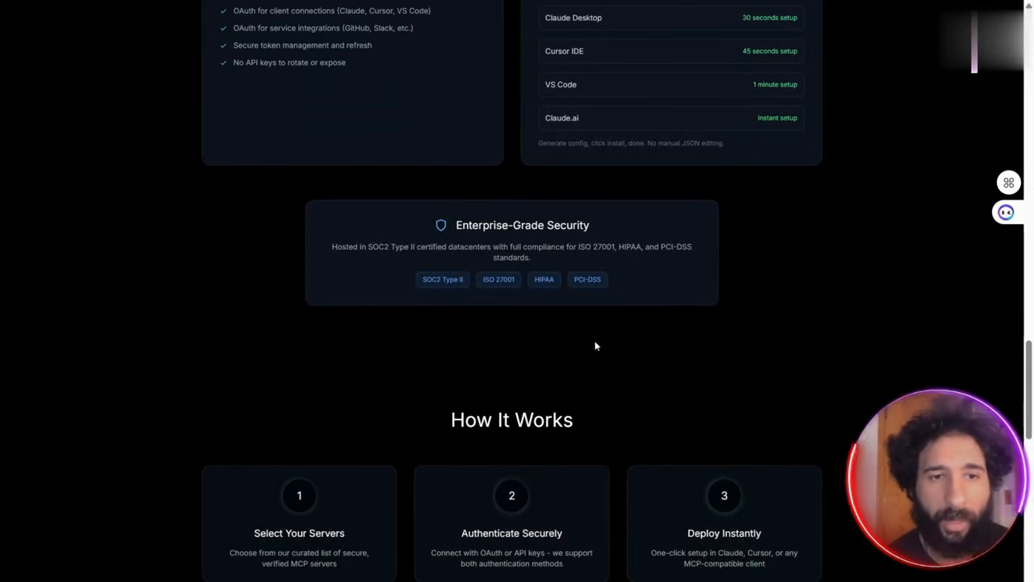
scroll("down", 3)
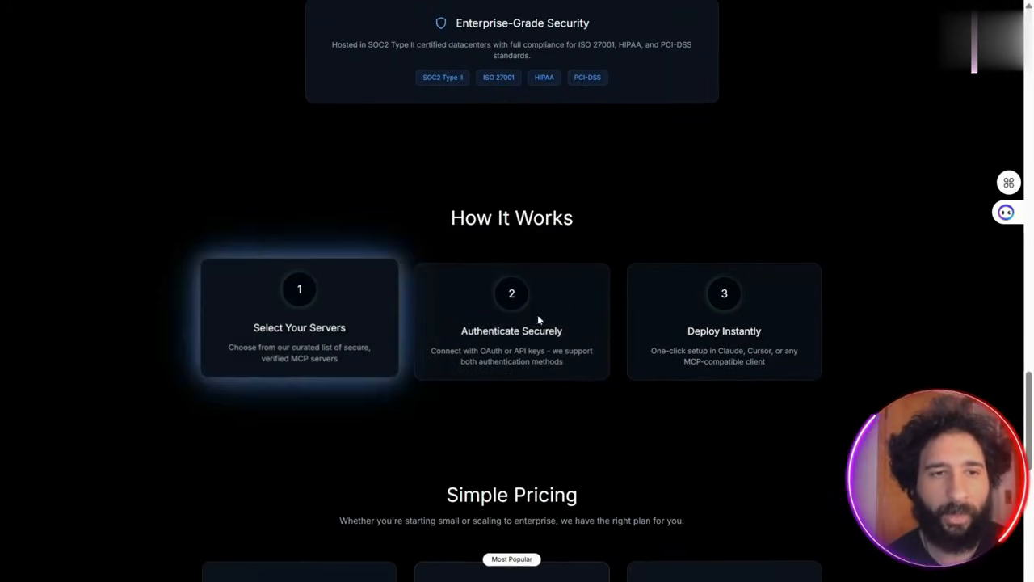
scroll("down", 3)
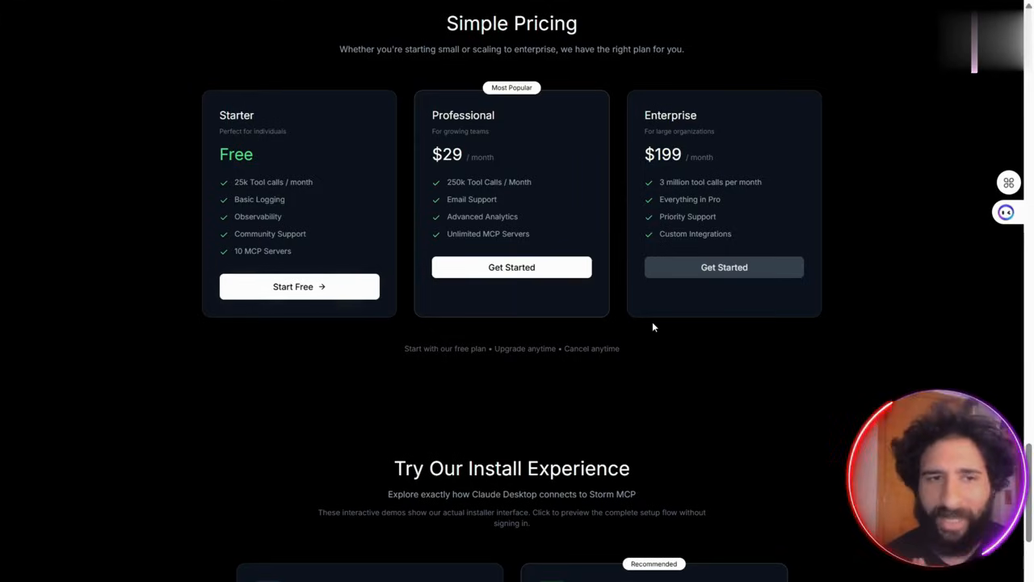
View the Try Our Install Experience demos, then scroll back up to the hero section
scroll("down", 3)
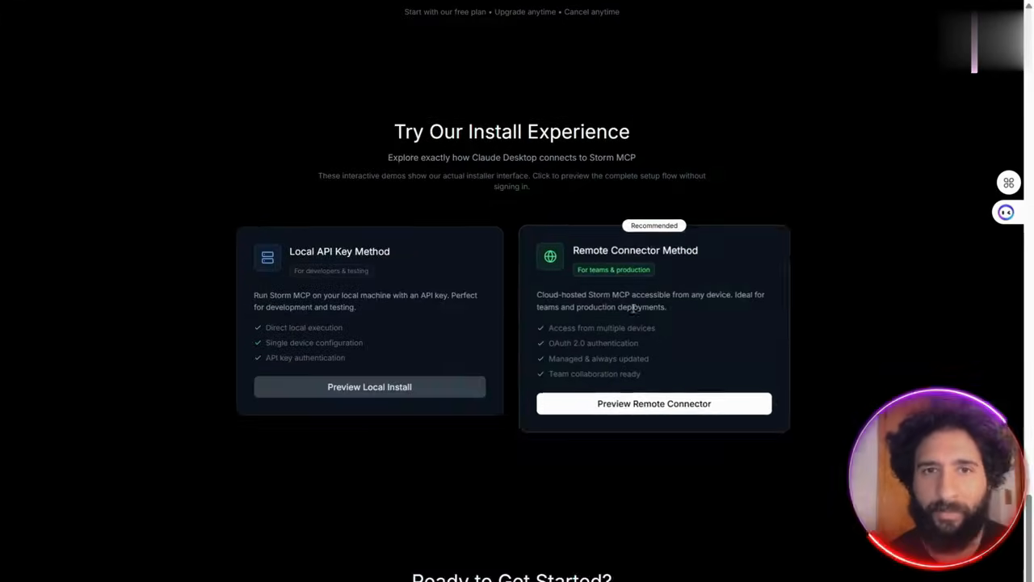
scroll("up", 3)
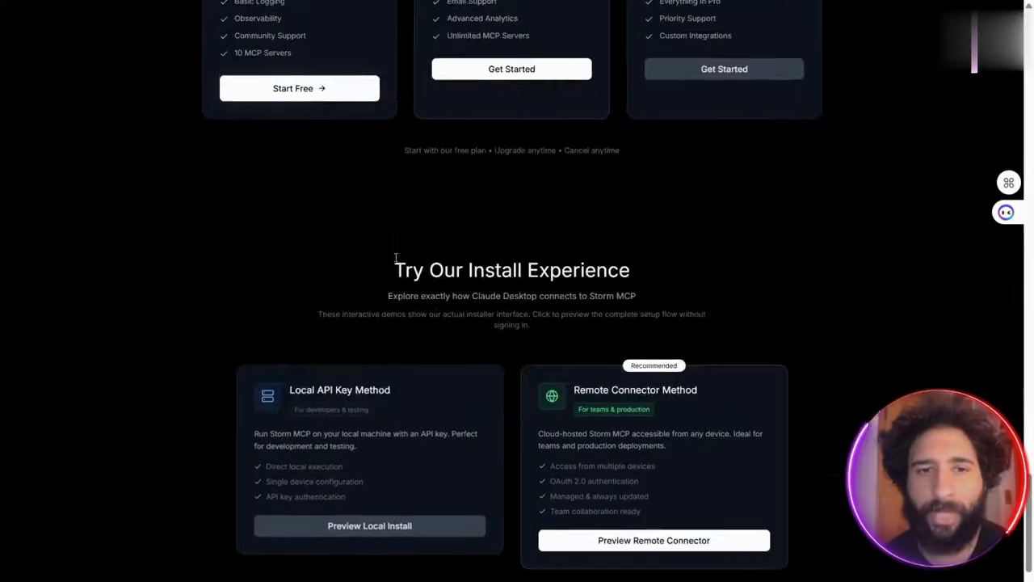
scroll("up", 3)
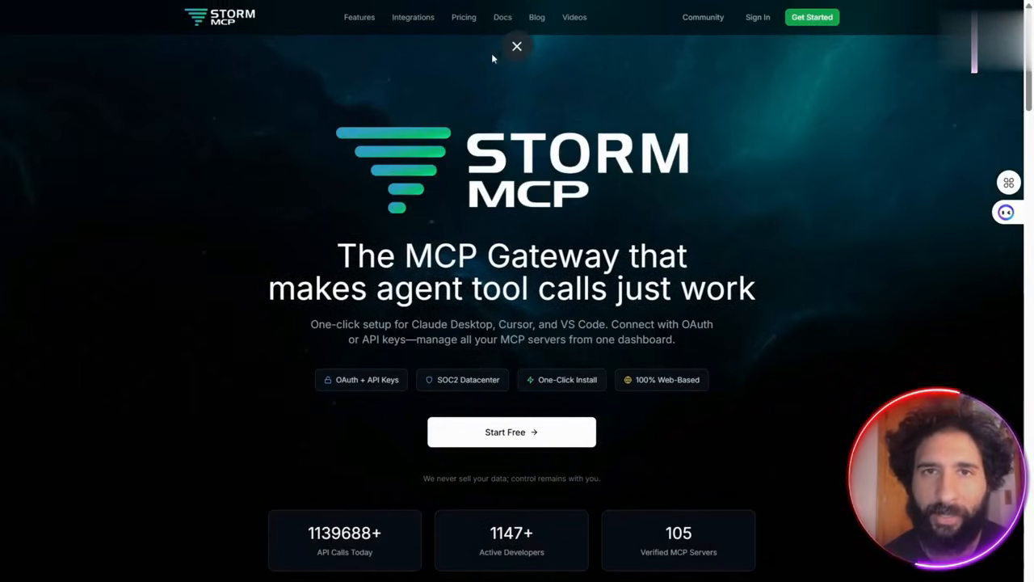
Open the Apps catalogue and browse past the Communication apps into the Data category
left_click(517, 46)
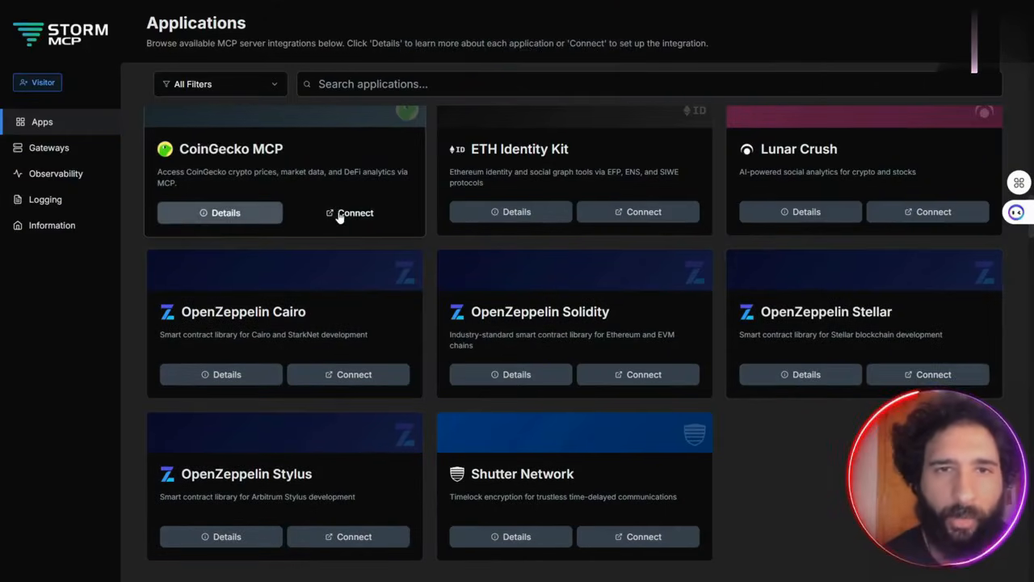
scroll("down", 3)
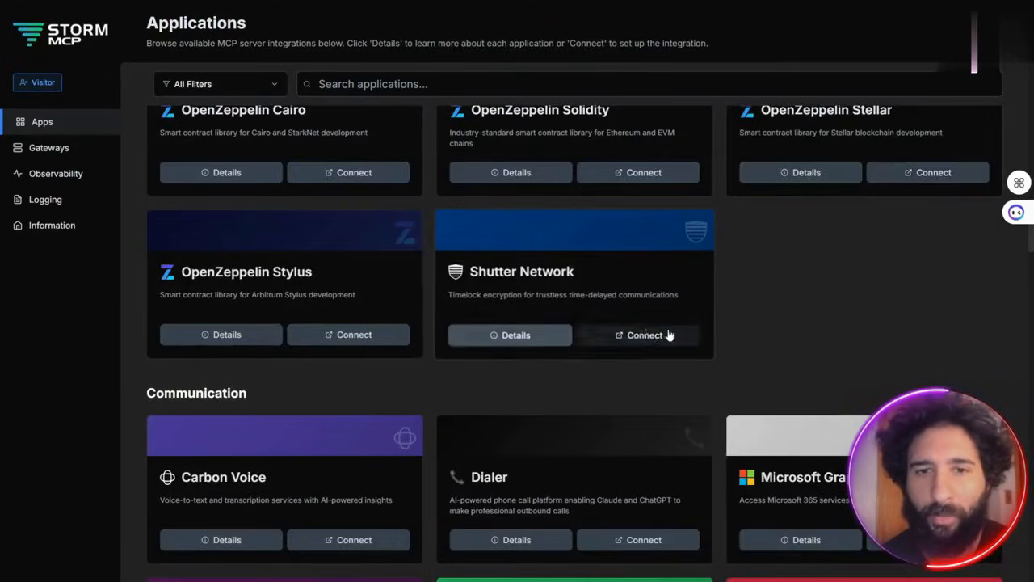
scroll("down", 3)
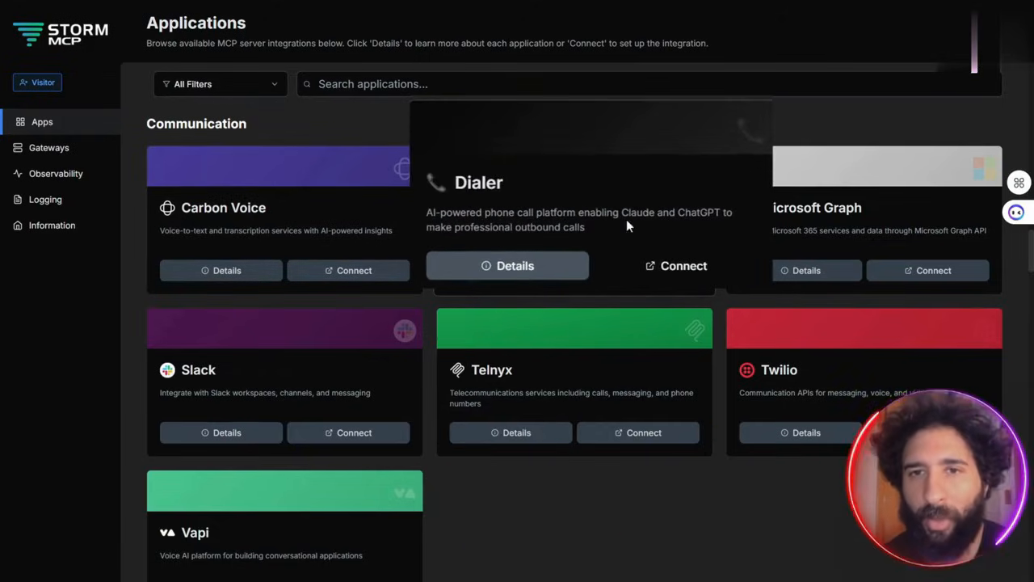
scroll("down", 3)
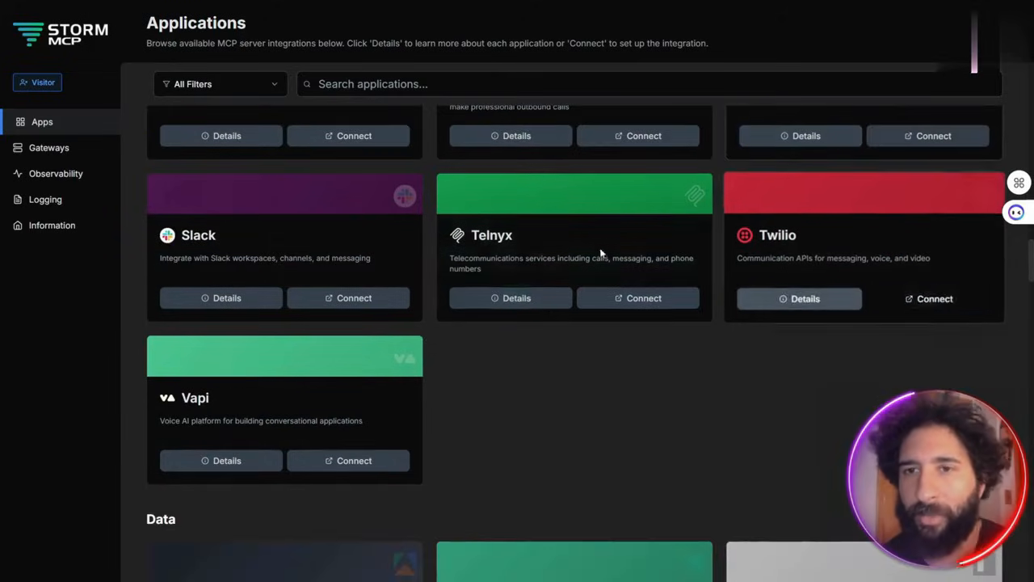
scroll("down", 3)
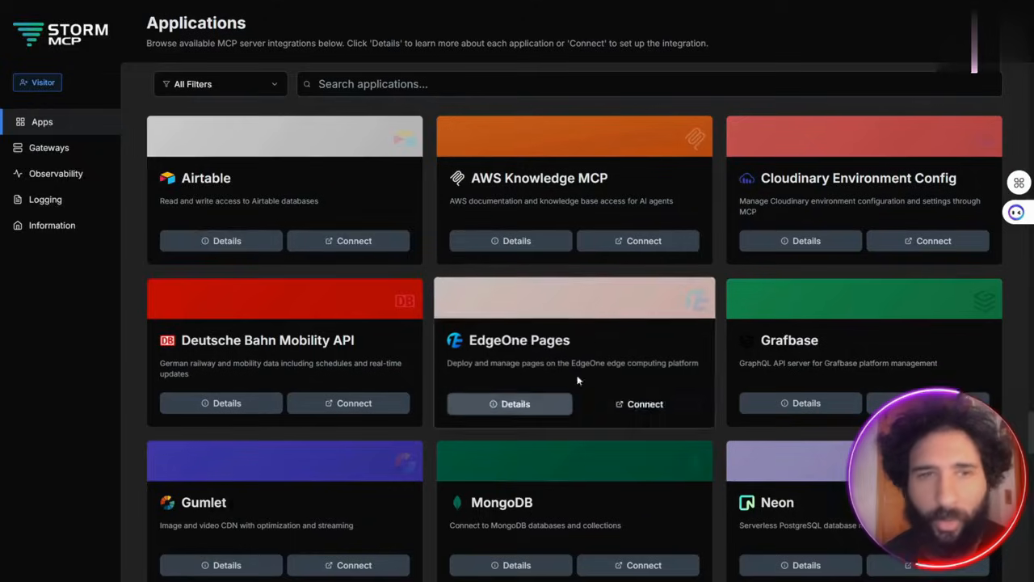
left_click(644, 403)
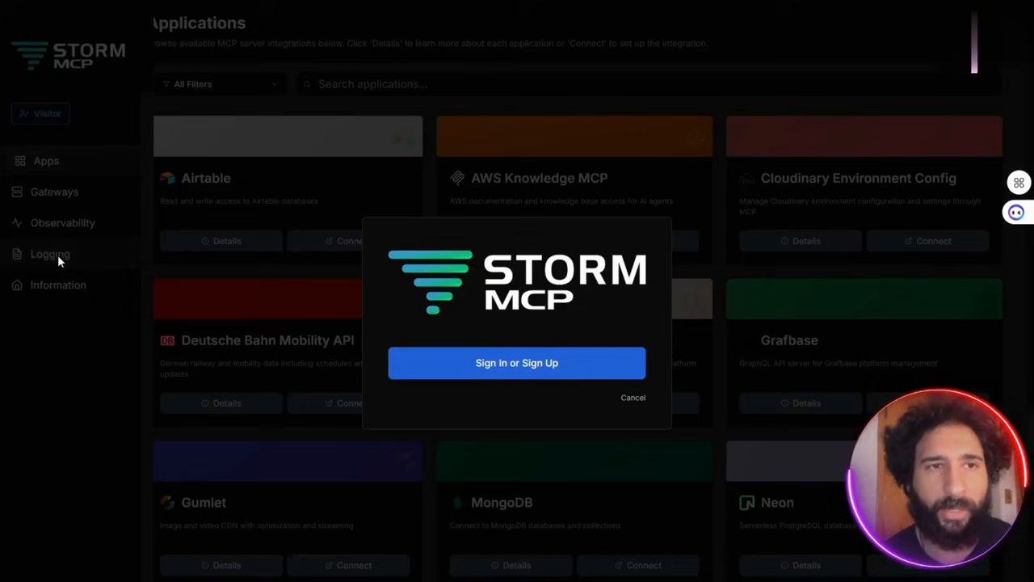
left_click(633, 397)
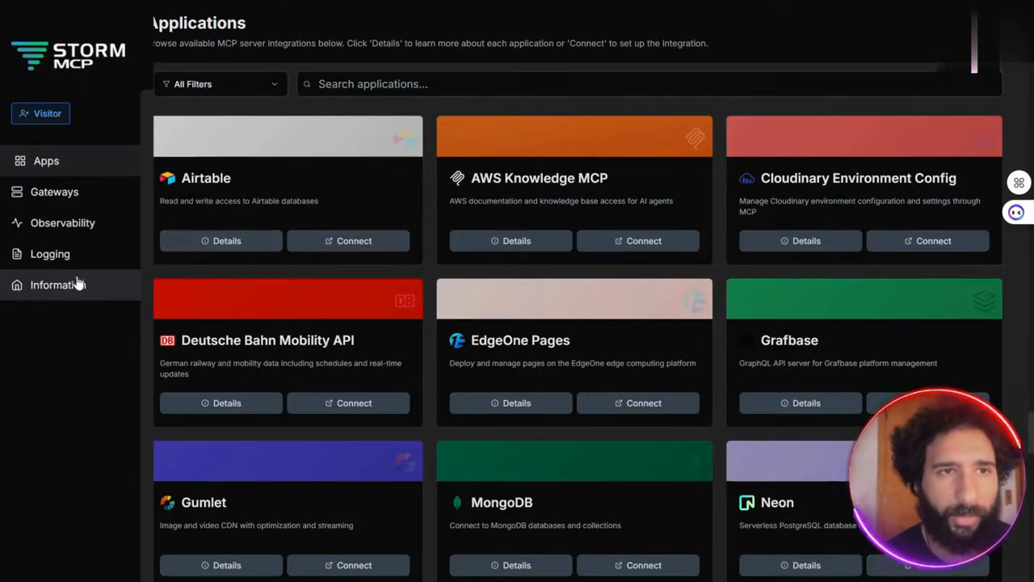
left_click(638, 403)
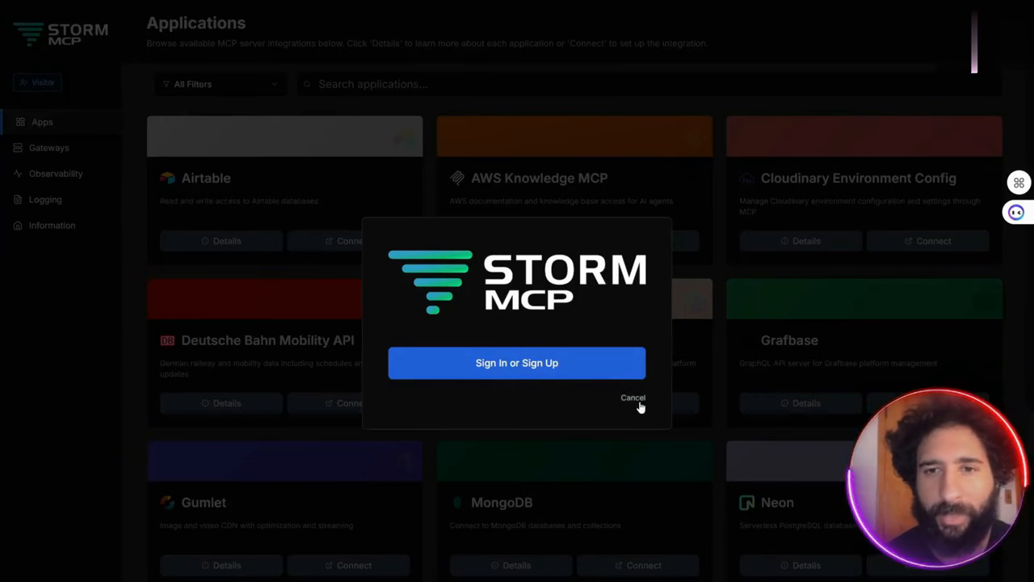
left_click(633, 398)
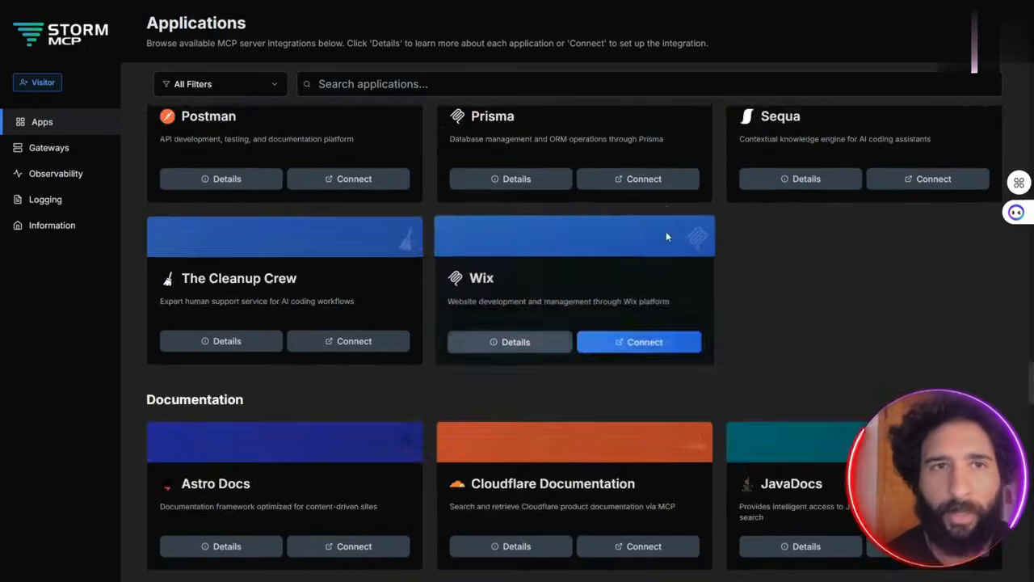
Scroll the Apps list to the Cloudinary Analysis card and its details
scroll("down", 3)
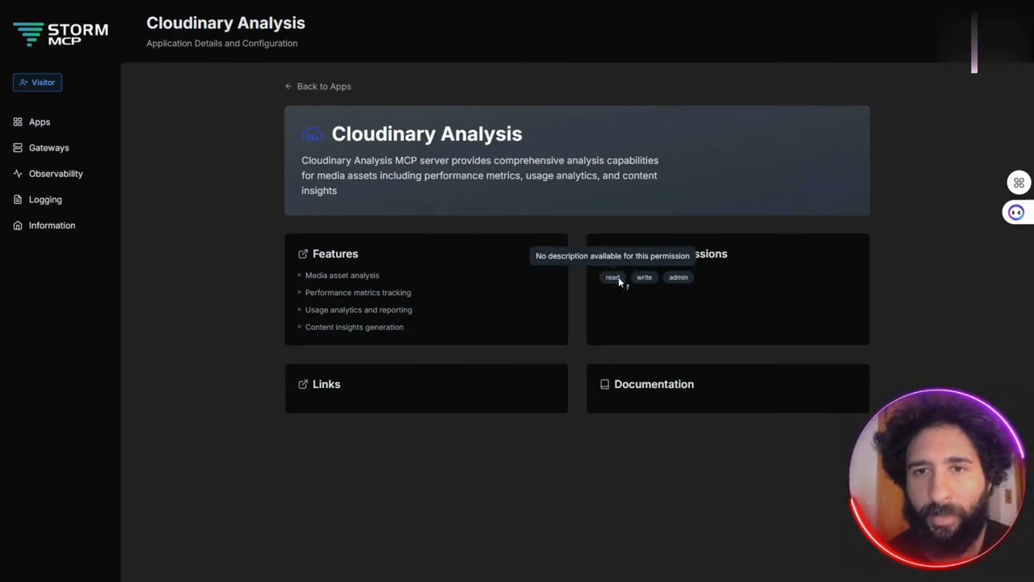
mouse_move(41, 117)
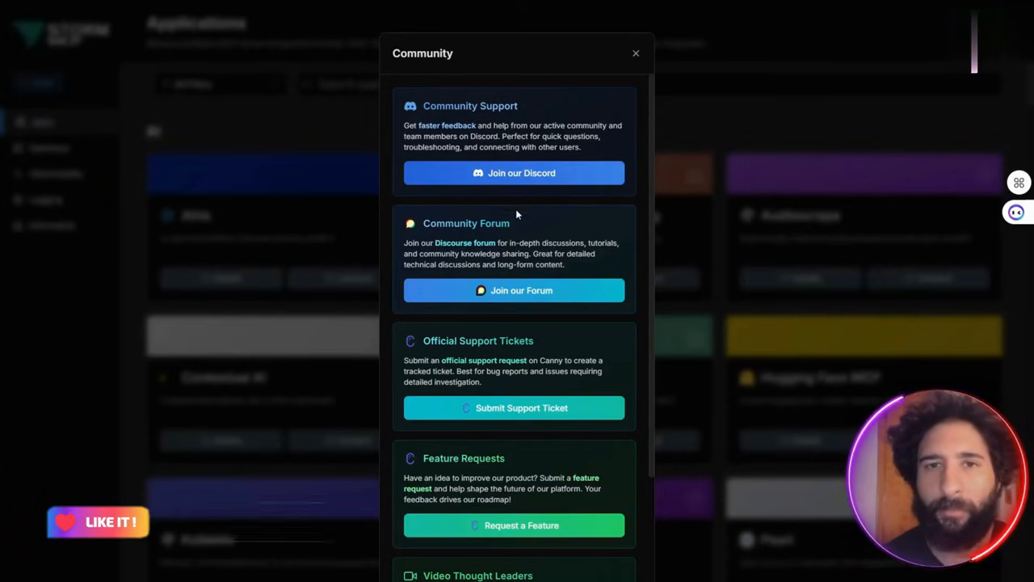
Close the Community modal, open Gateways from the sidebar, and start the Create New Gateway form
scroll("down", 3)
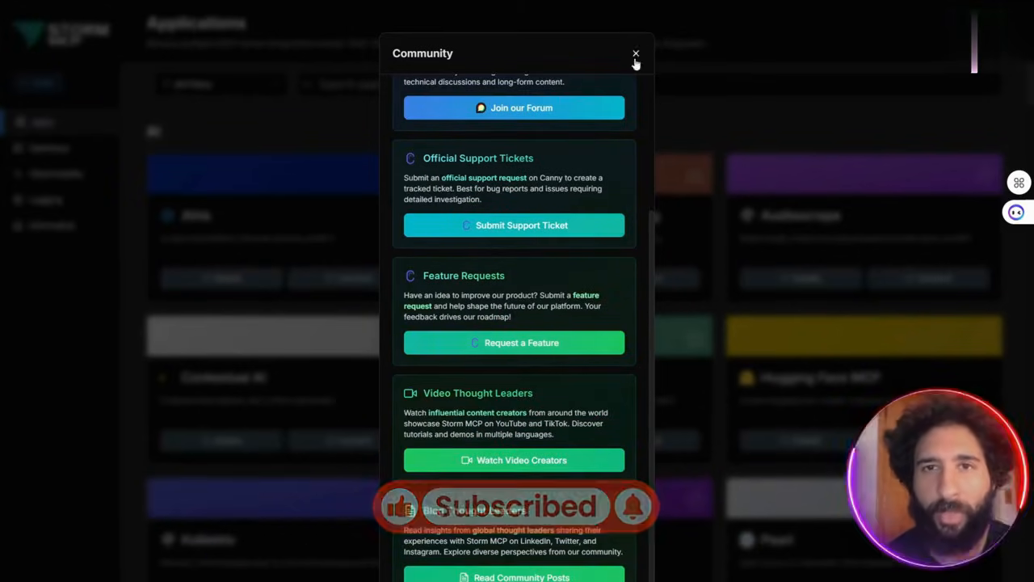
left_click(636, 54)
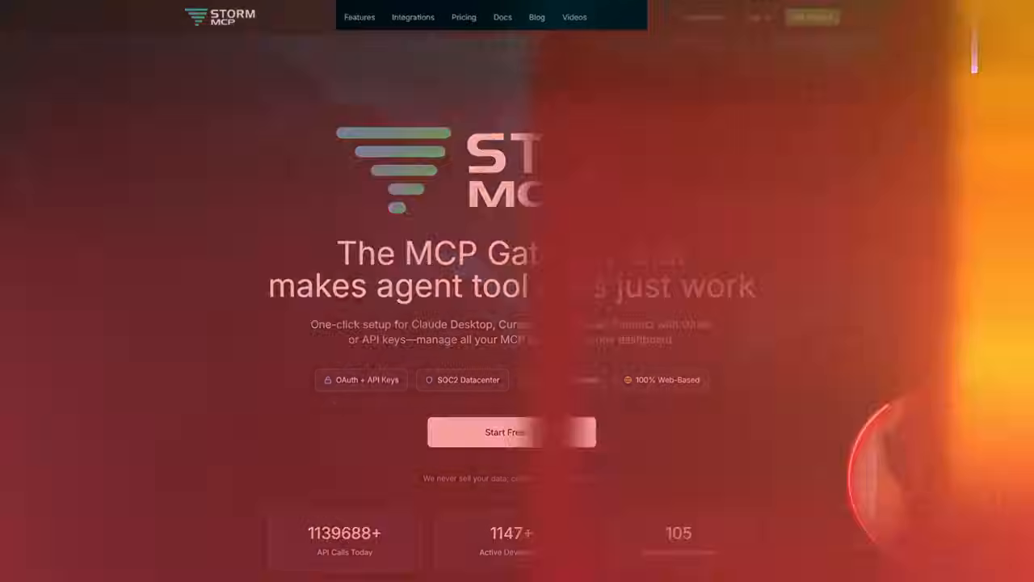
left_click(511, 432)
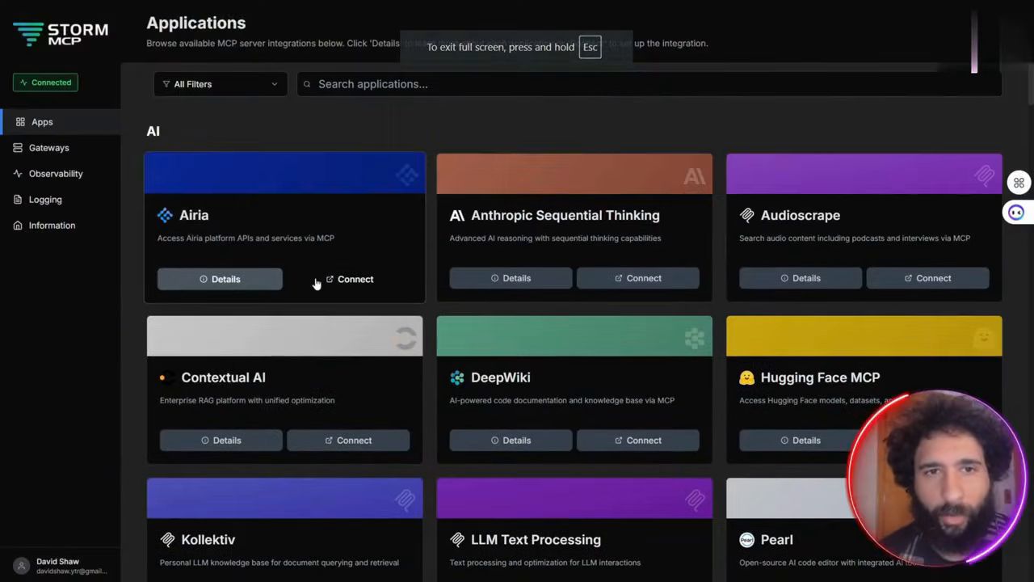
left_click(49, 147)
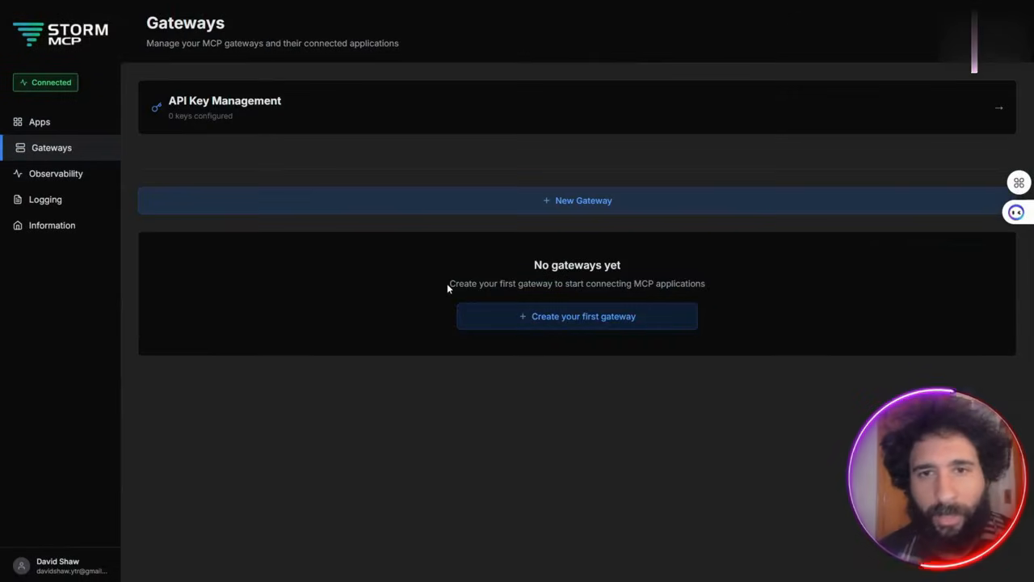
left_click(577, 316)
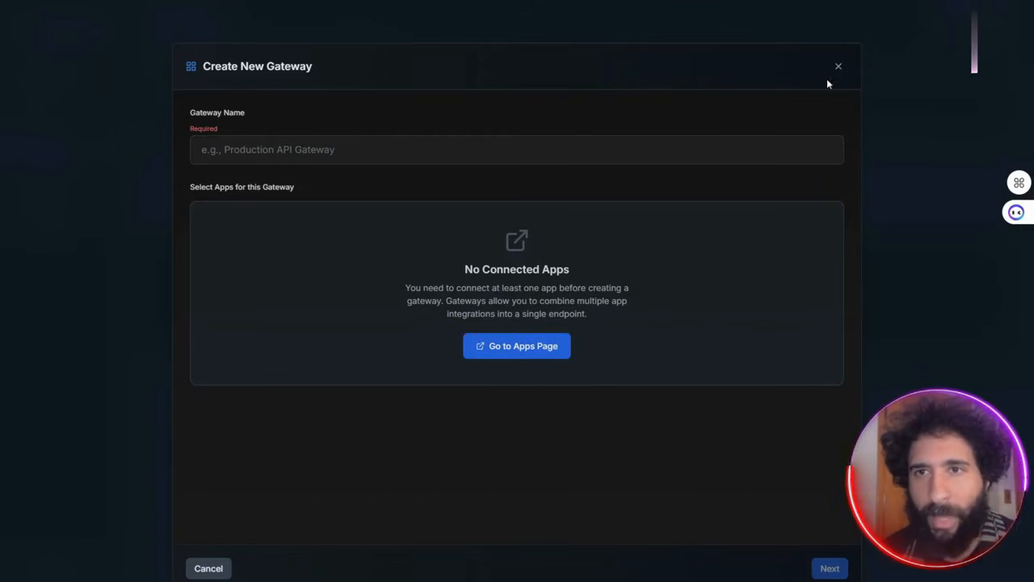
Dismiss the Create New Gateway dialog to reach the Observability traffic overview
left_click(838, 66)
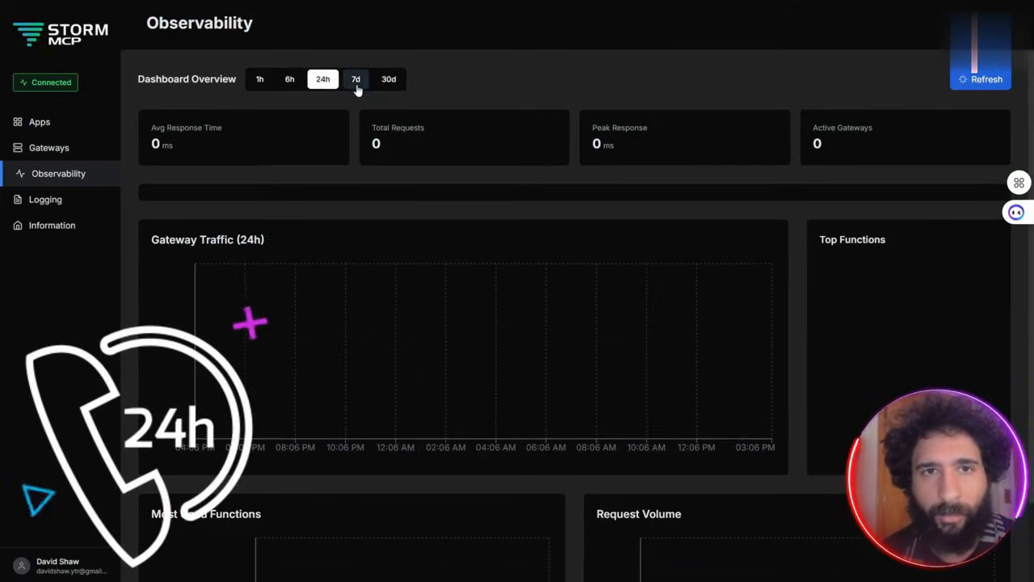
Open the Information page showing videos like Connect an App and Create a Gateway
left_click(45, 198)
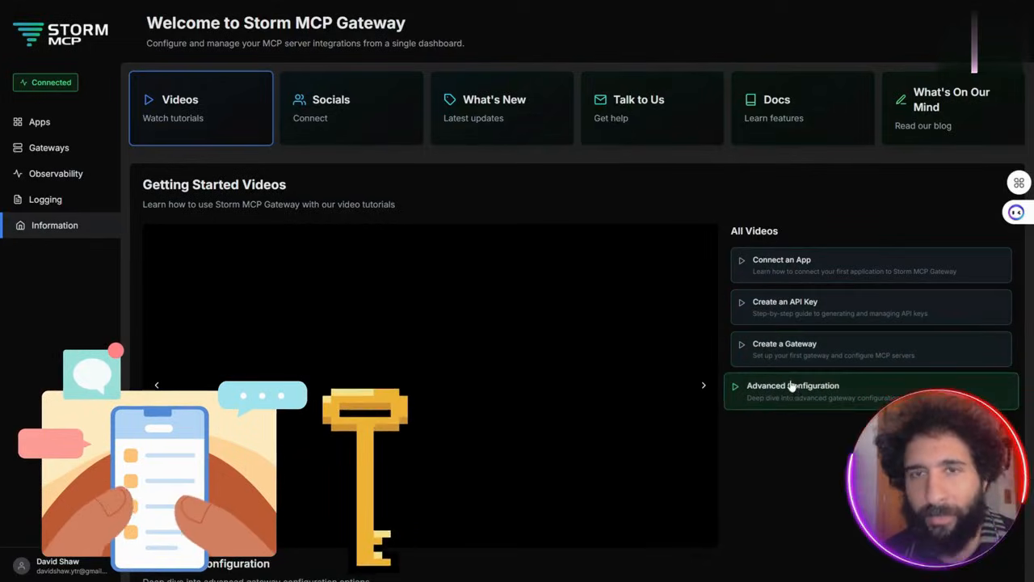
View the Socials links and empty What's New panel, close the Community popup, and return to Apps
left_click(351, 107)
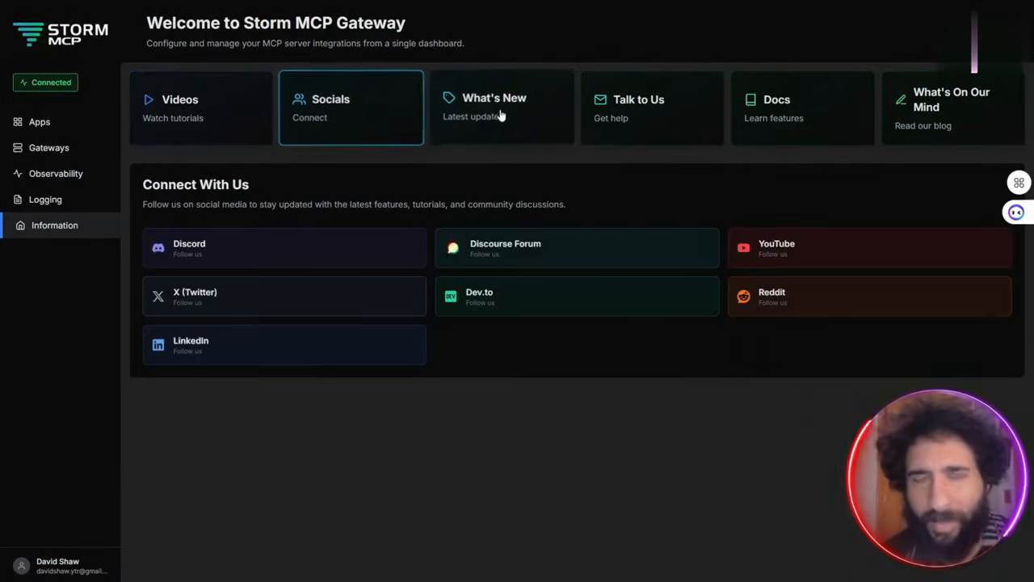
left_click(638, 107)
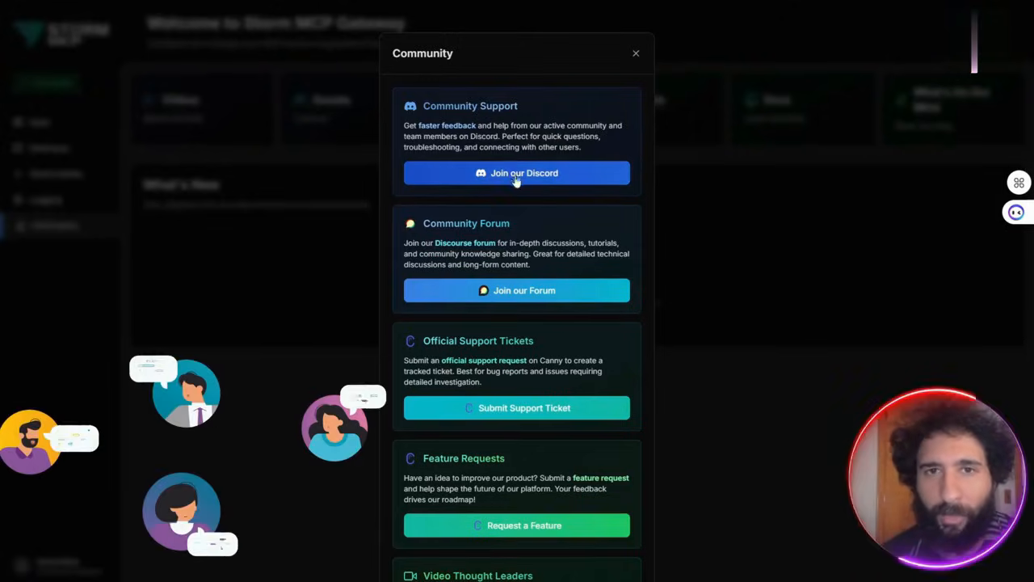
scroll("down", 3)
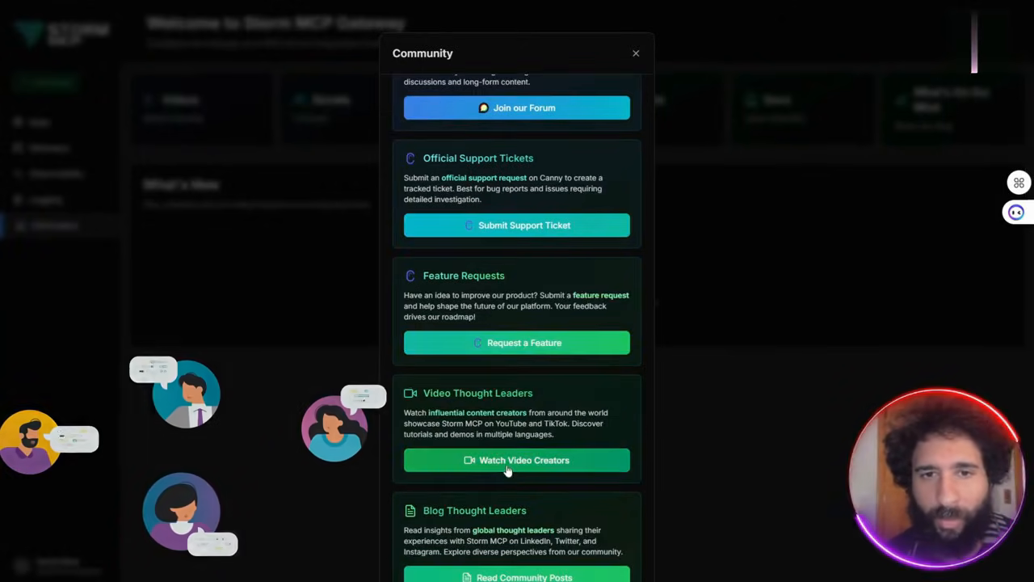
left_click(636, 53)
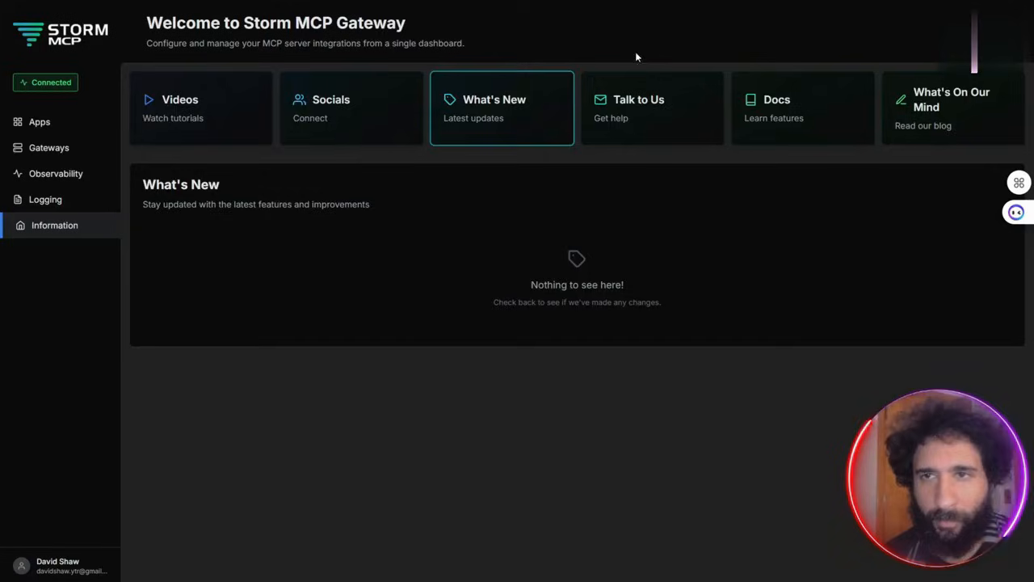
left_click(39, 121)
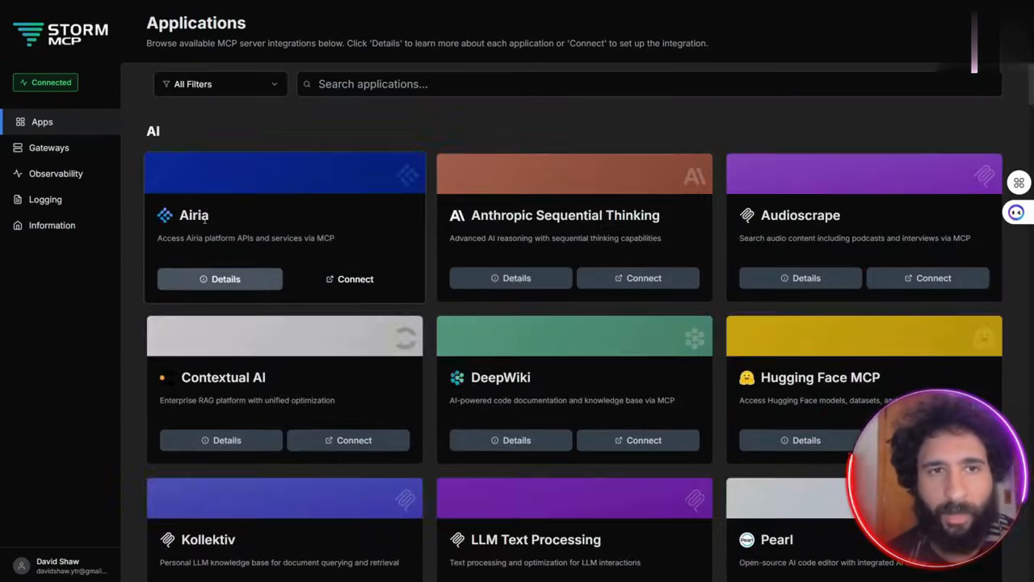
Scroll the app catalogue past the Blockchain and Infrastructure sections to the Payment and Productivity apps
scroll("down", 3)
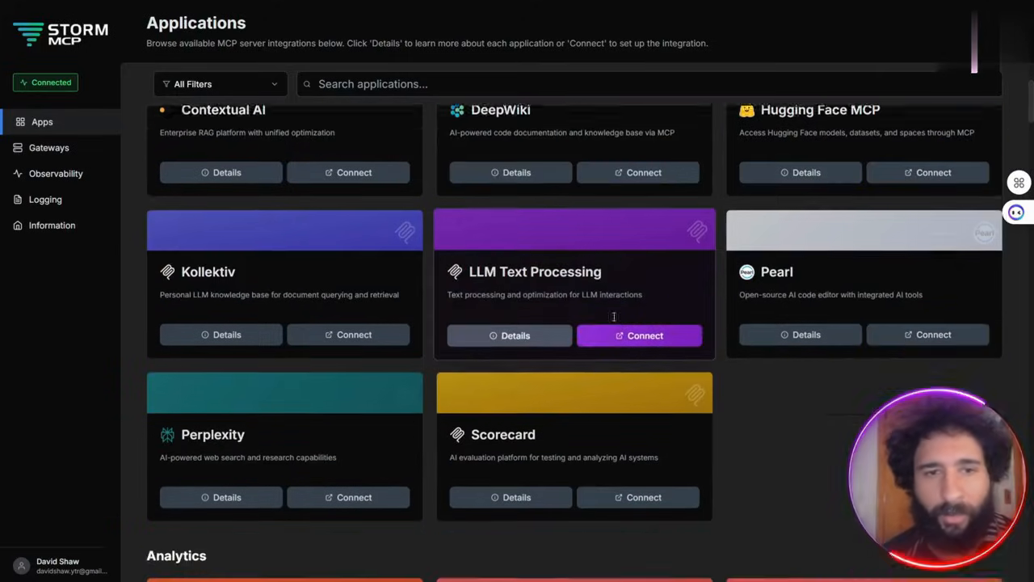
scroll("down", 3)
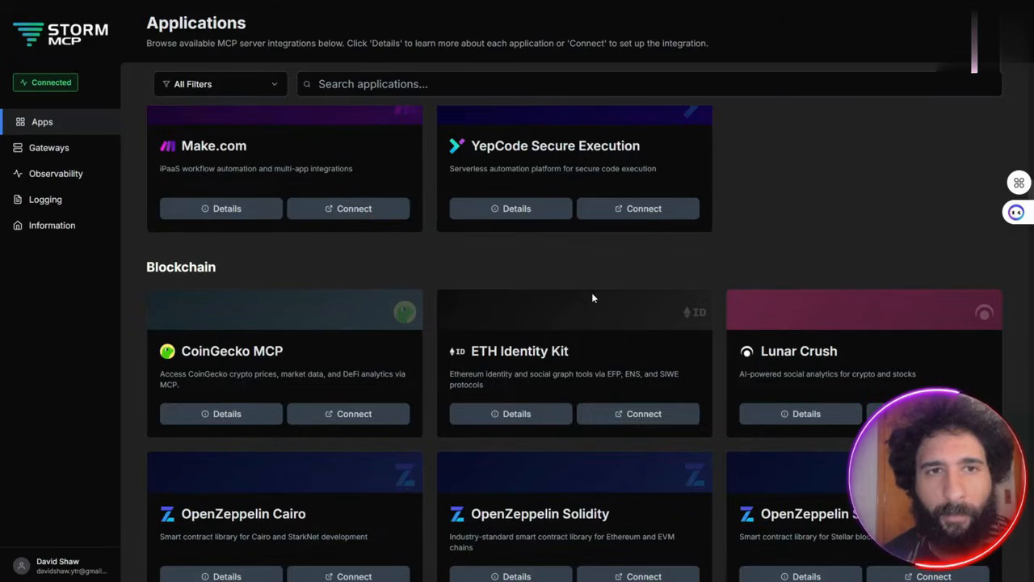
scroll("down", 3)
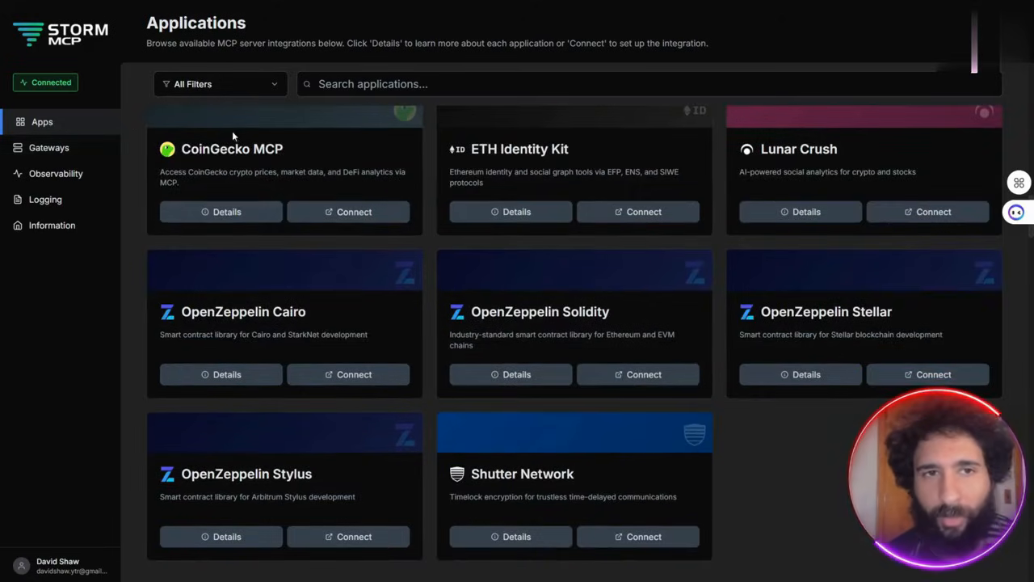
scroll("down", 3)
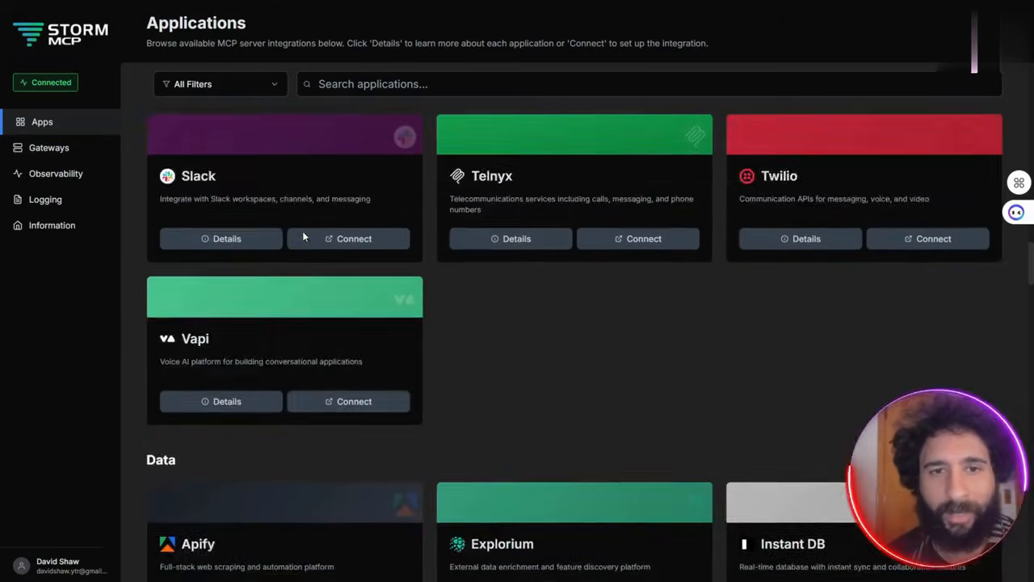
scroll("down", 3)
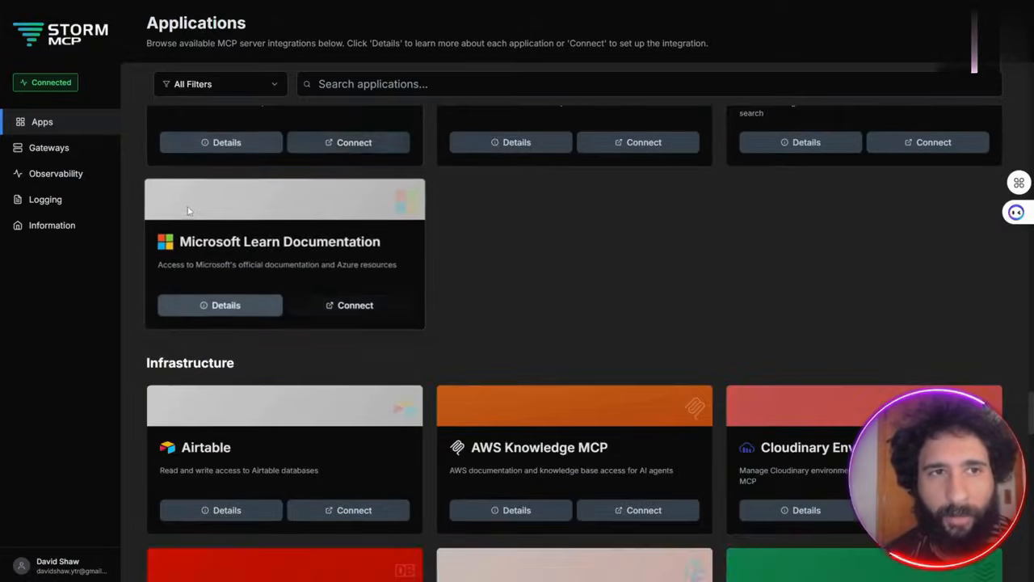
scroll("down", 3)
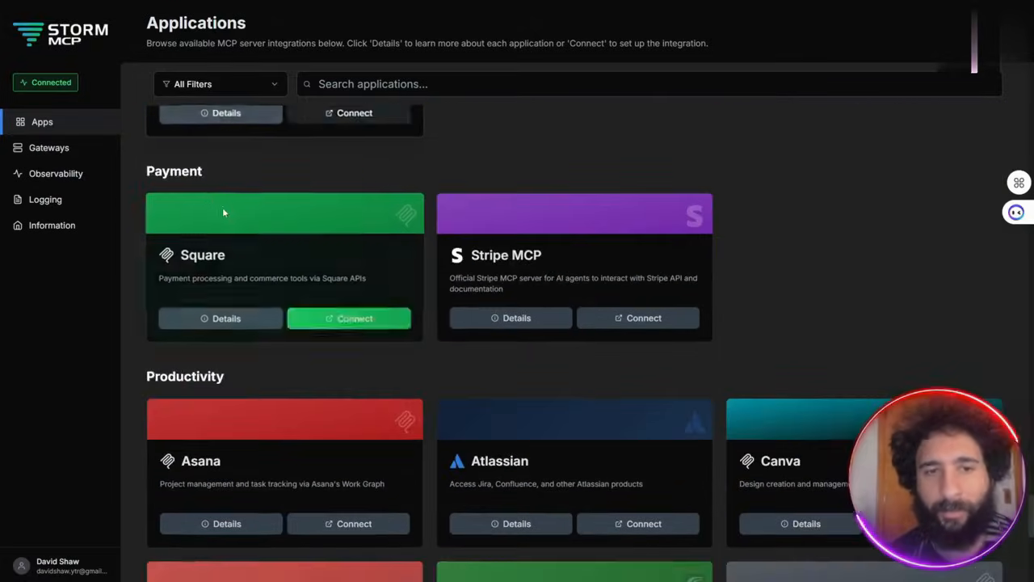
scroll("down", 3)
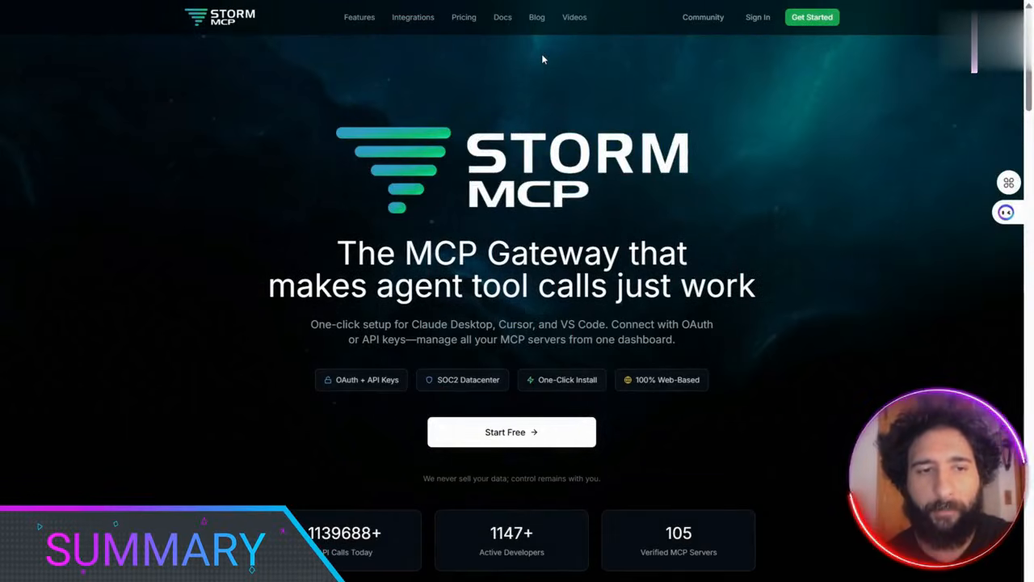
mouse_move(510, 68)
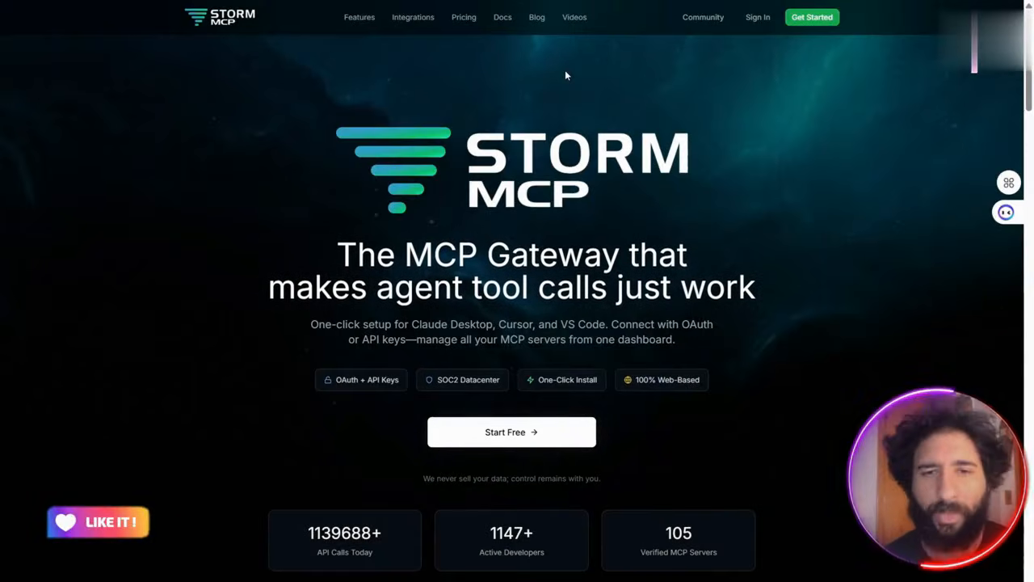
Scroll past Integrations and the install demos to Ready to Get Started and the footer
scroll("down", 3)
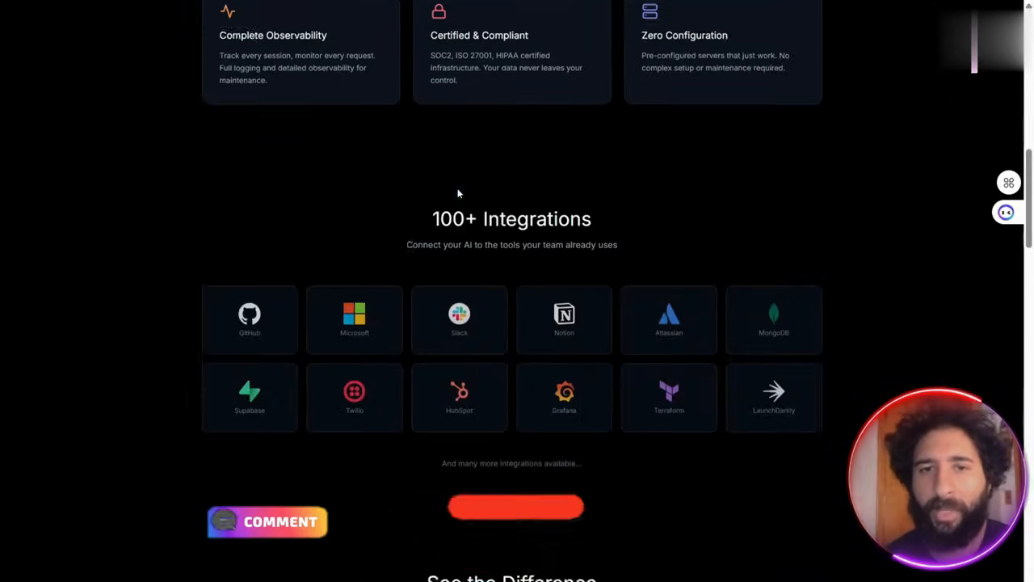
scroll("down", 3)
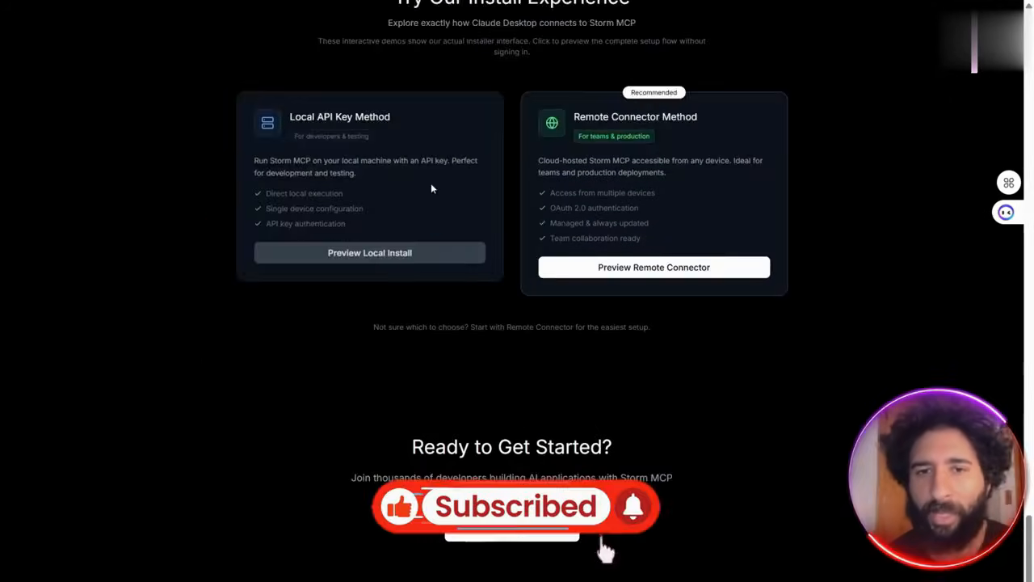
scroll("down", 3)
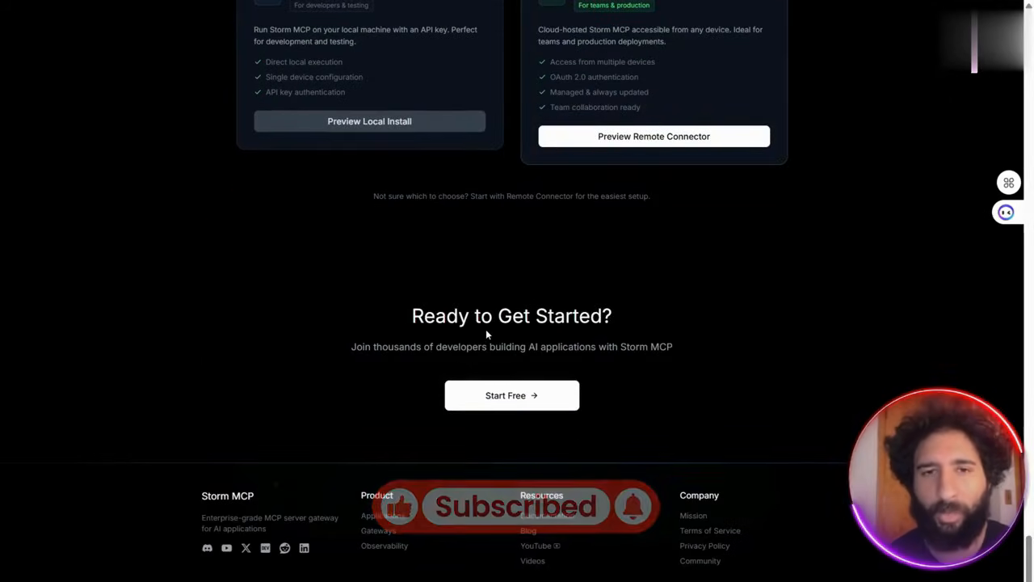